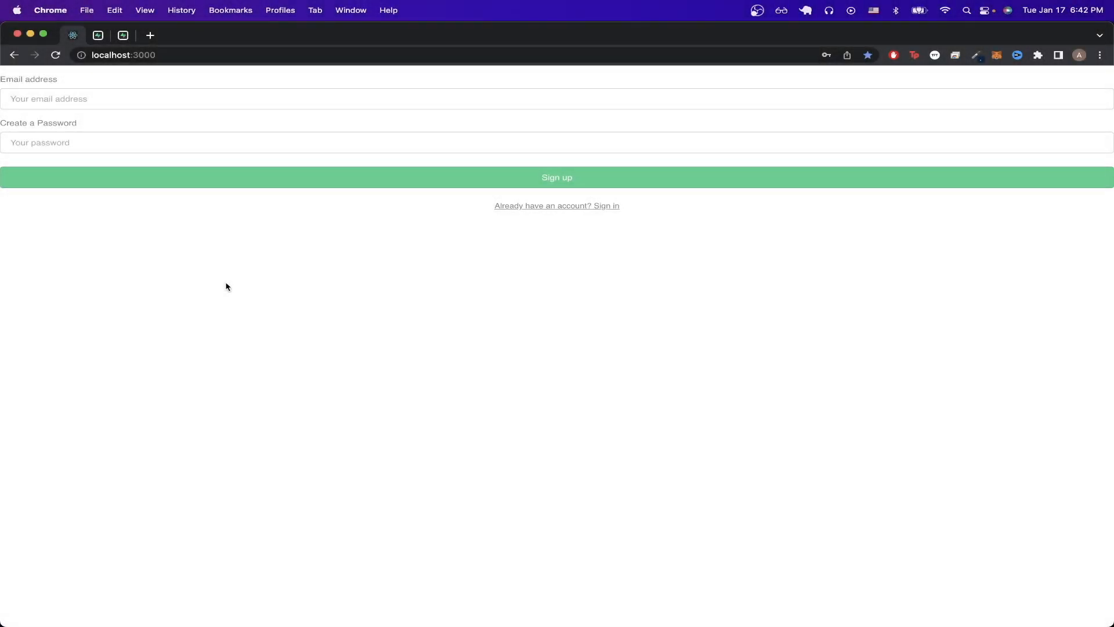
pyautogui.moveTo(282, 349)
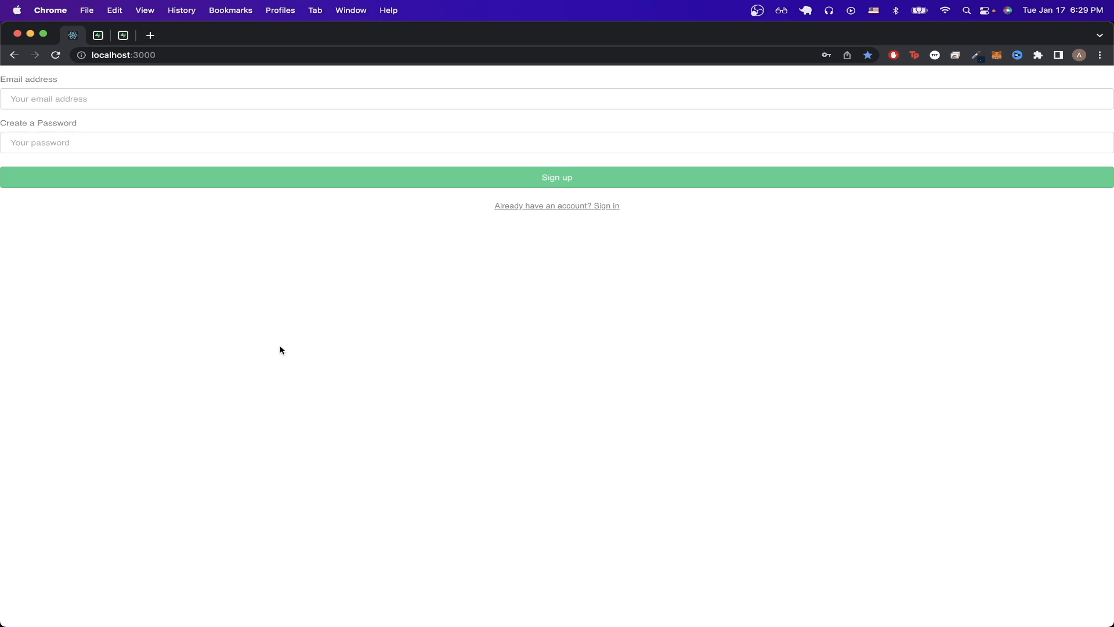
# - Switch the auth form to 'Already have an account? Sign in' with the credentials autofilled
pyautogui.click(557, 205)
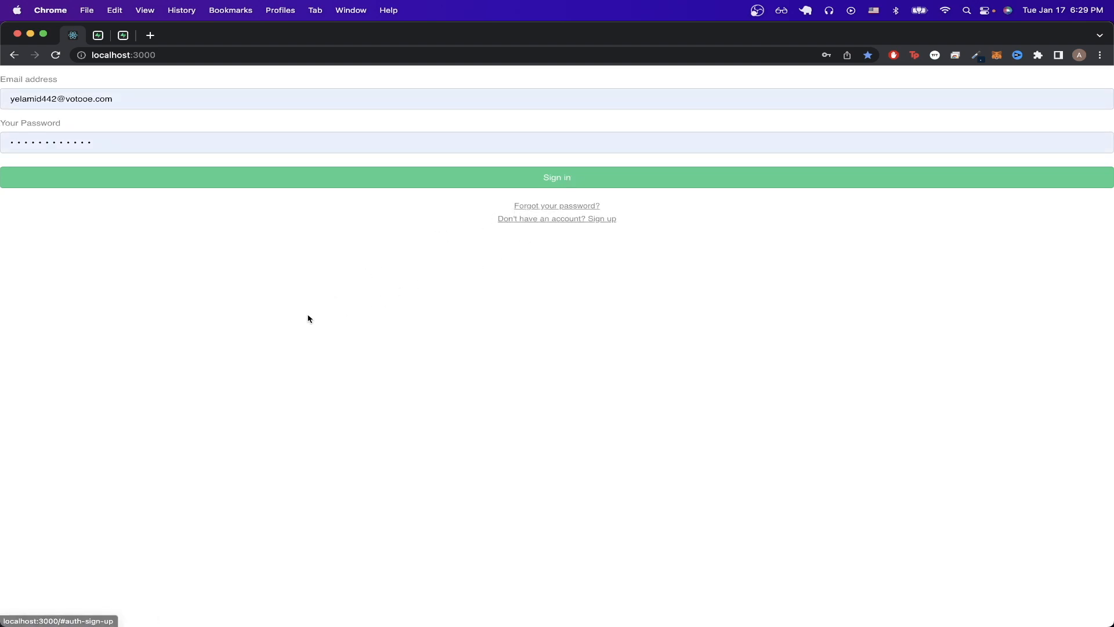
pyautogui.moveTo(261, 346)
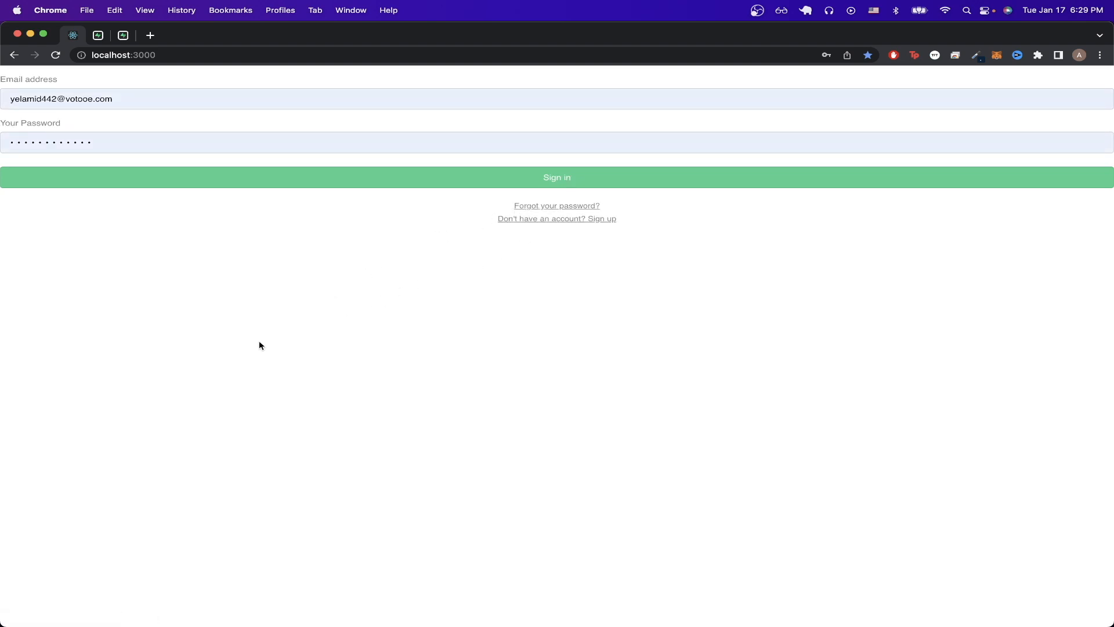
pyautogui.moveTo(111, 48)
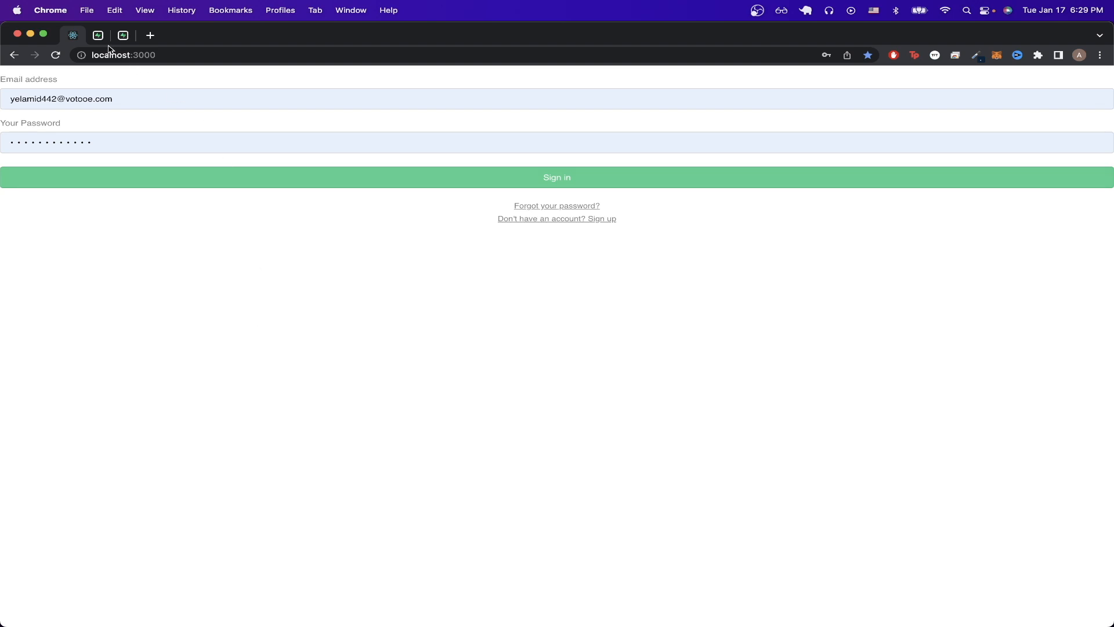
# - Go to the Supabase dashboard to reach the All projects page
pyautogui.click(97, 35)
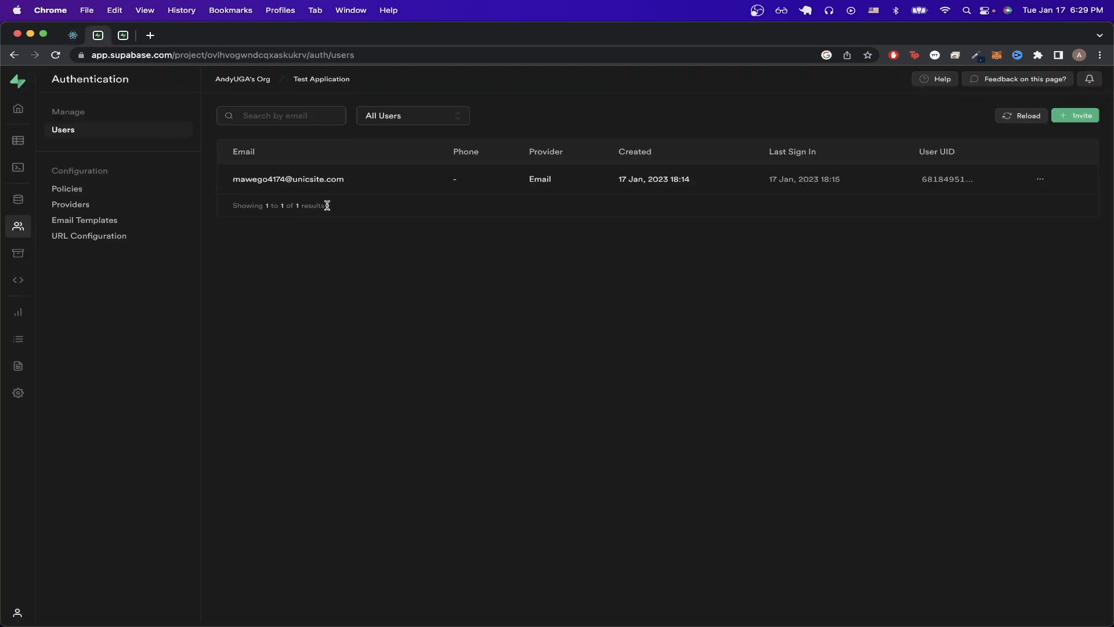
pyautogui.moveTo(421, 237)
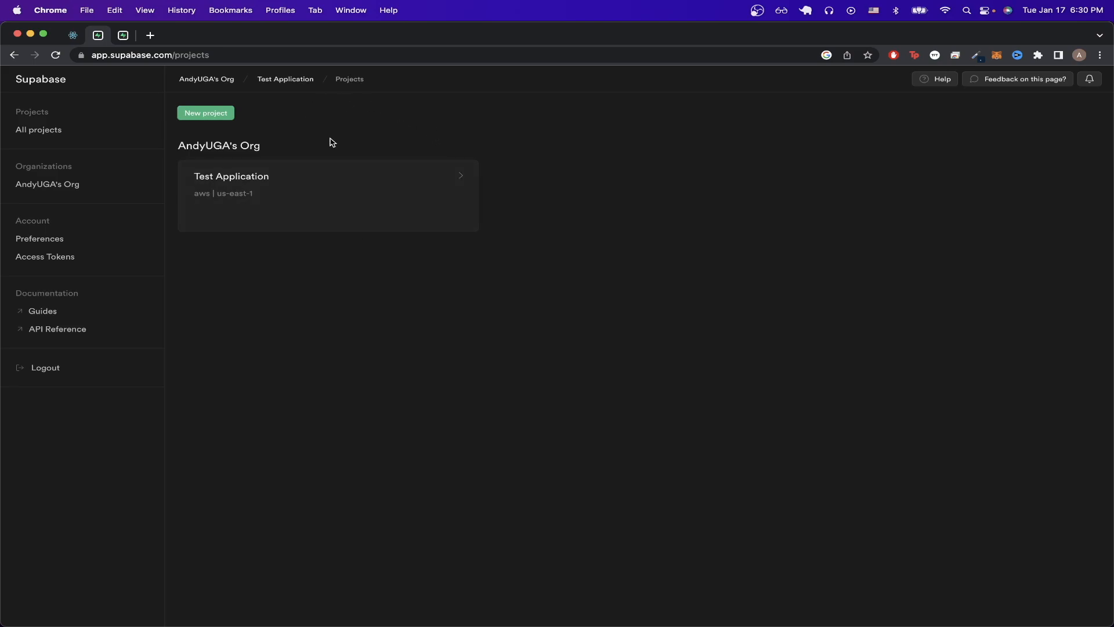
pyautogui.moveTo(247, 121)
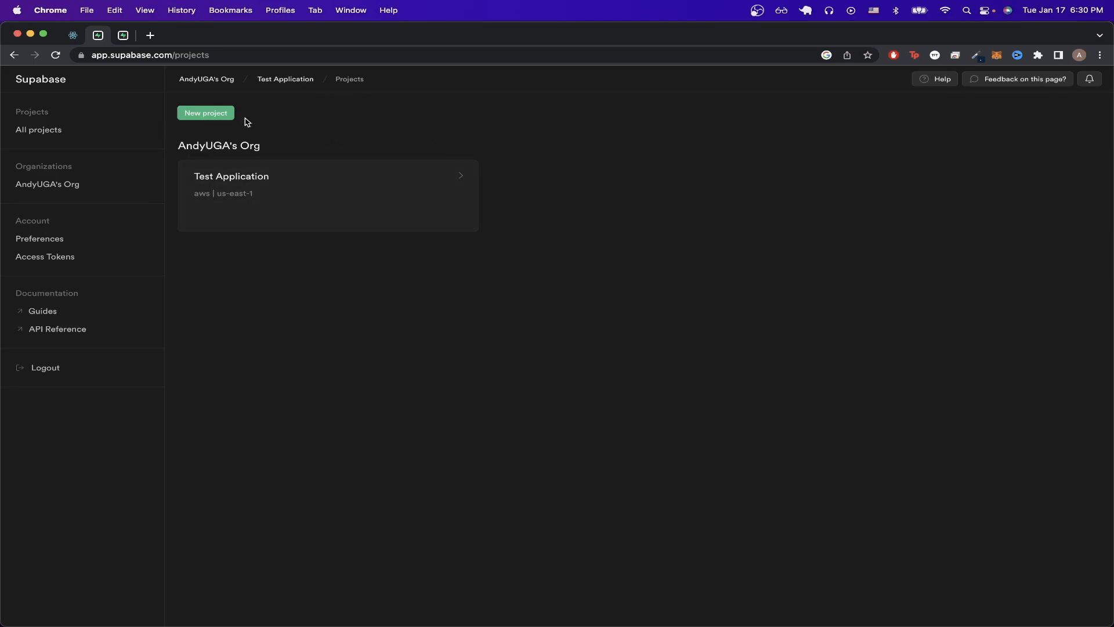
# - Create a new Supabase organization named 'Tutorial' from the New project menu
pyautogui.click(206, 113)
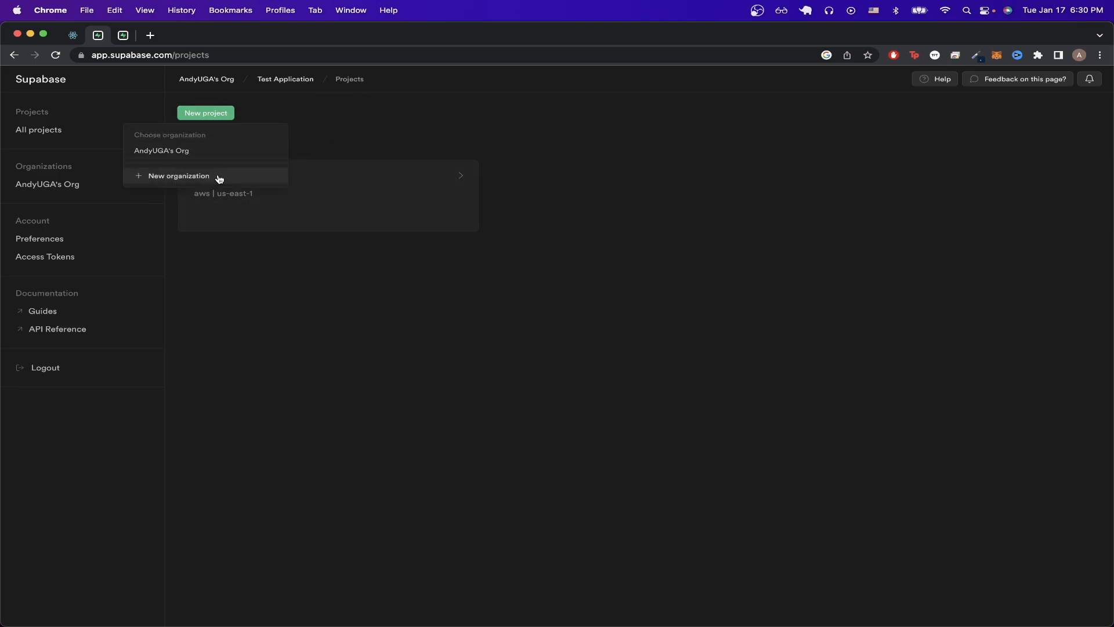
pyautogui.click(179, 176)
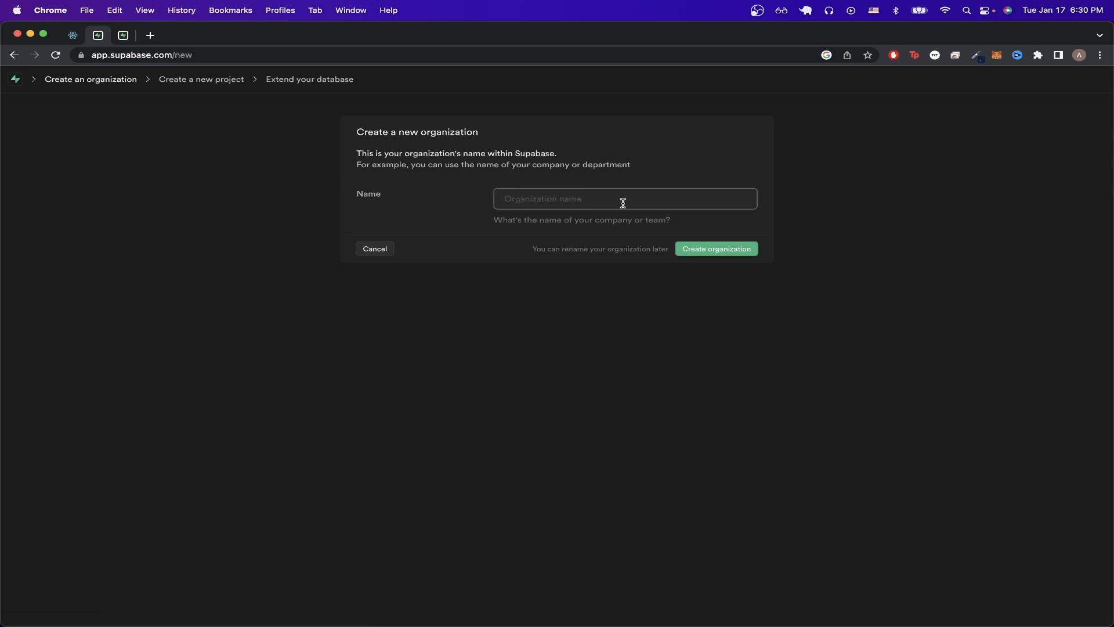
pyautogui.write('Tuto')
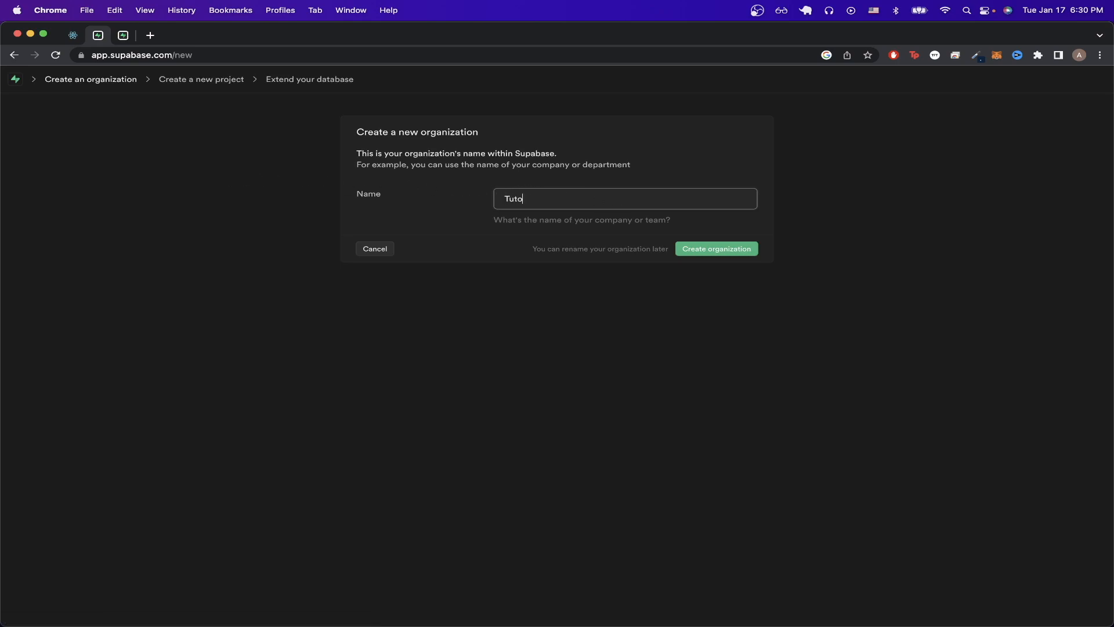
pyautogui.click(717, 248)
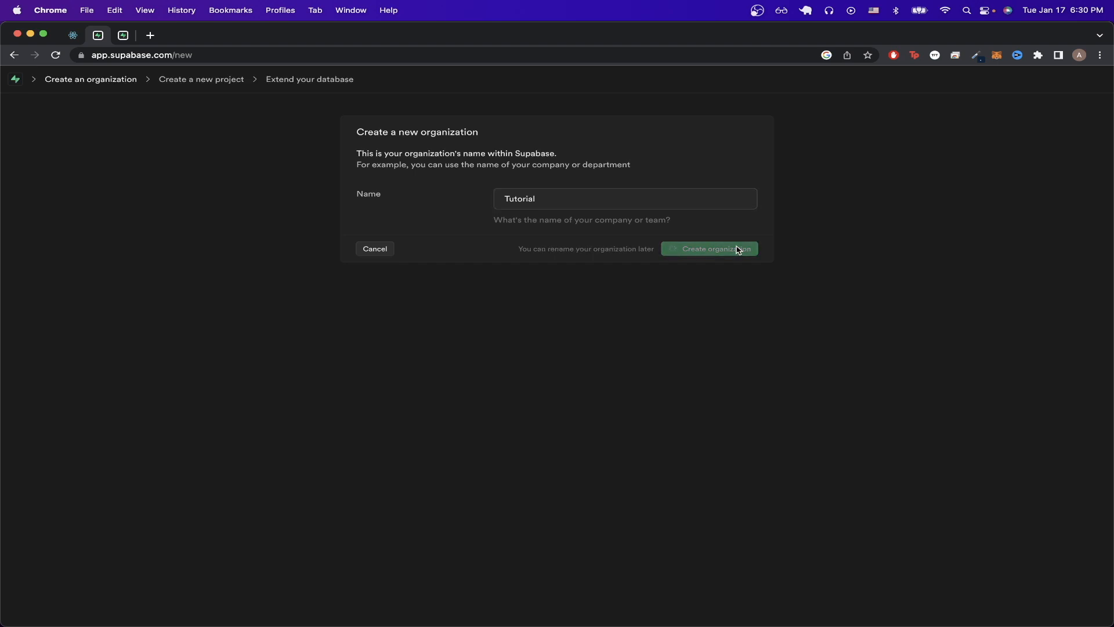
# - Create project 'tutorial_example' with a generated password, East US region and Free plan
pyautogui.click(709, 249)
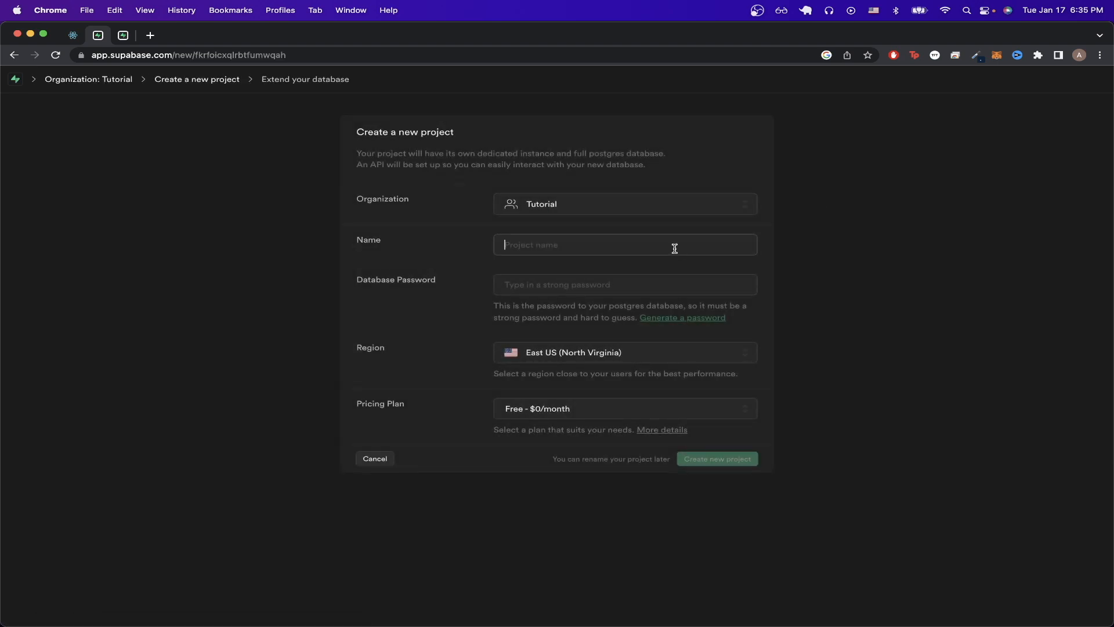
pyautogui.write('tutorial_exa')
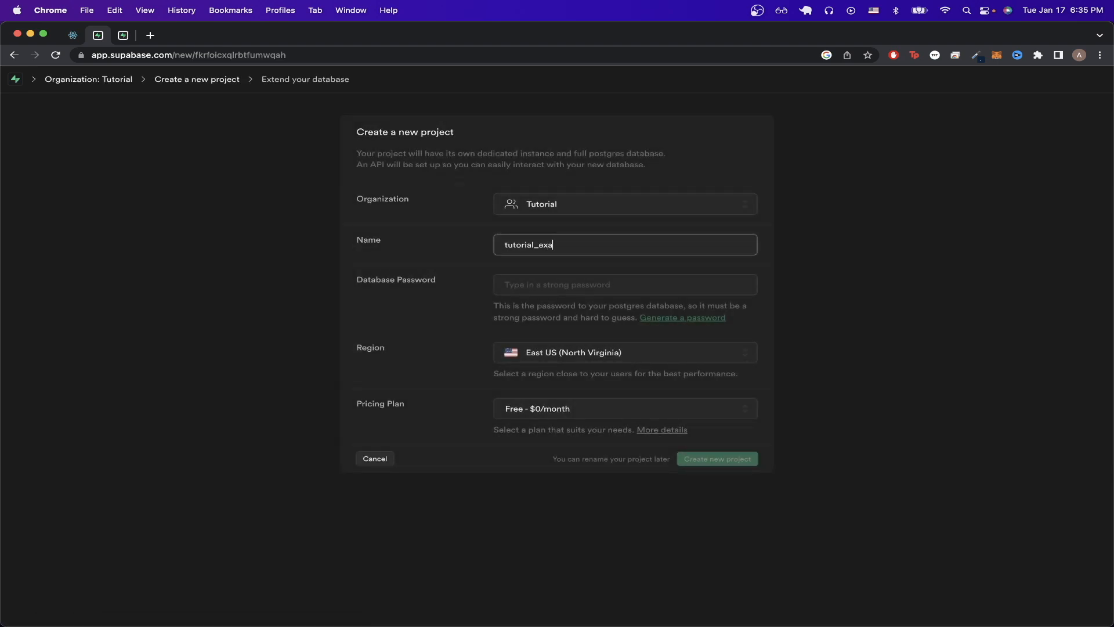
pyautogui.write('mple')
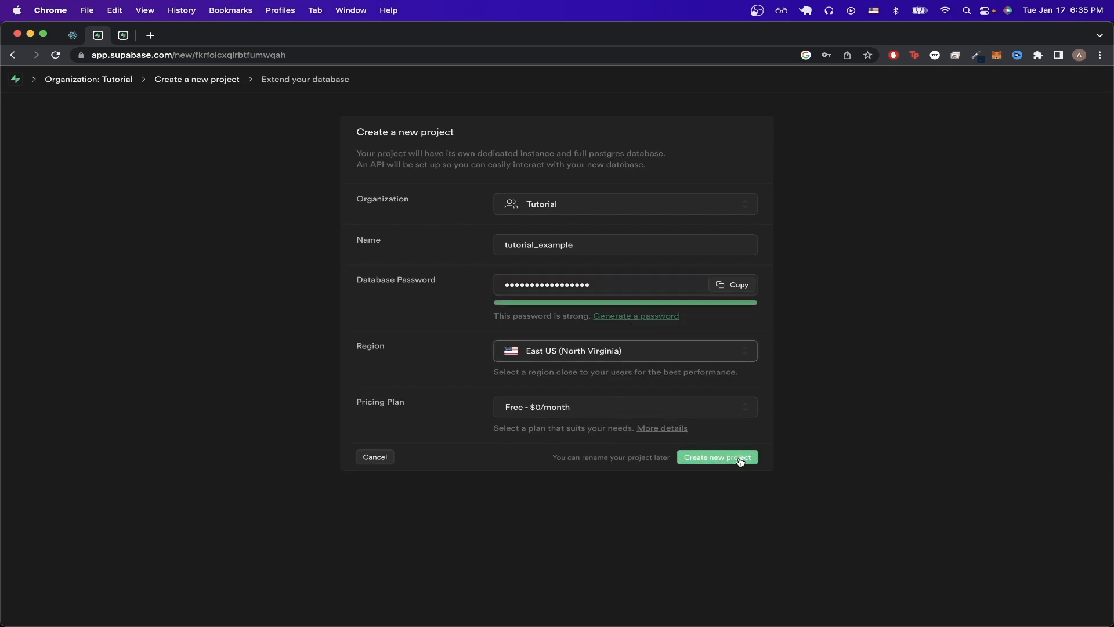
pyautogui.click(717, 457)
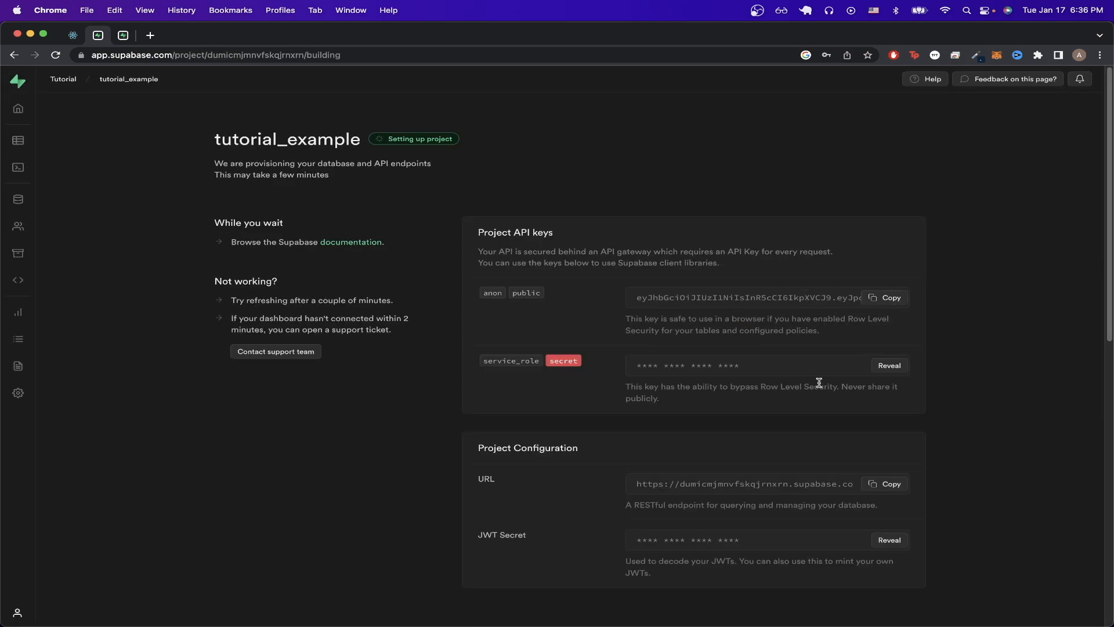
pyautogui.moveTo(953, 332)
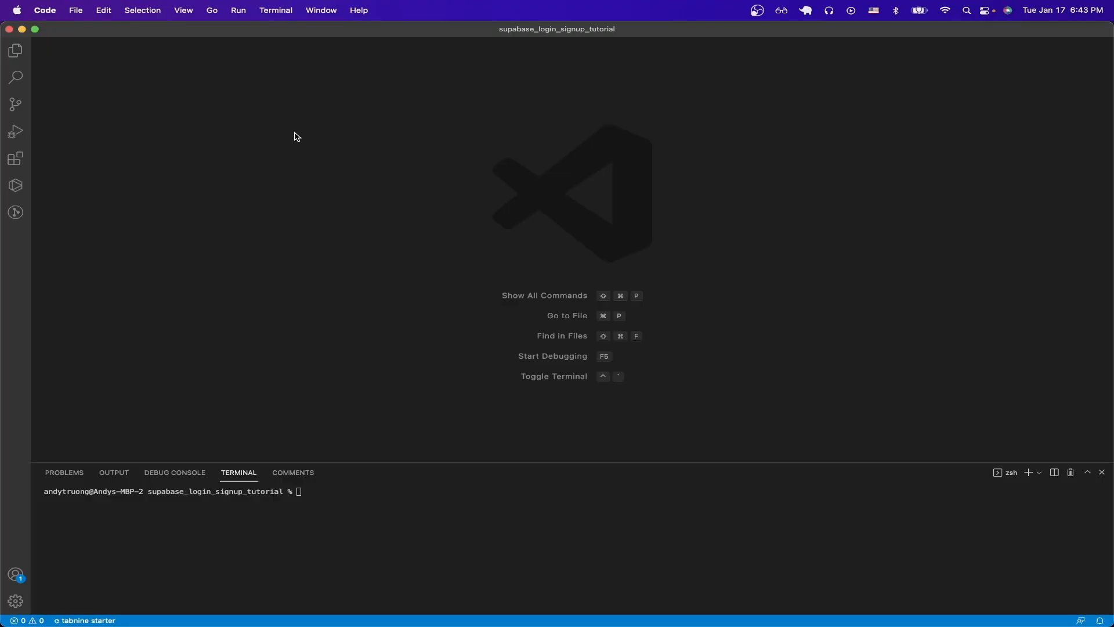
# - Scaffold a React app with npx create-react-app and add an empty .env file
pyautogui.write('n')
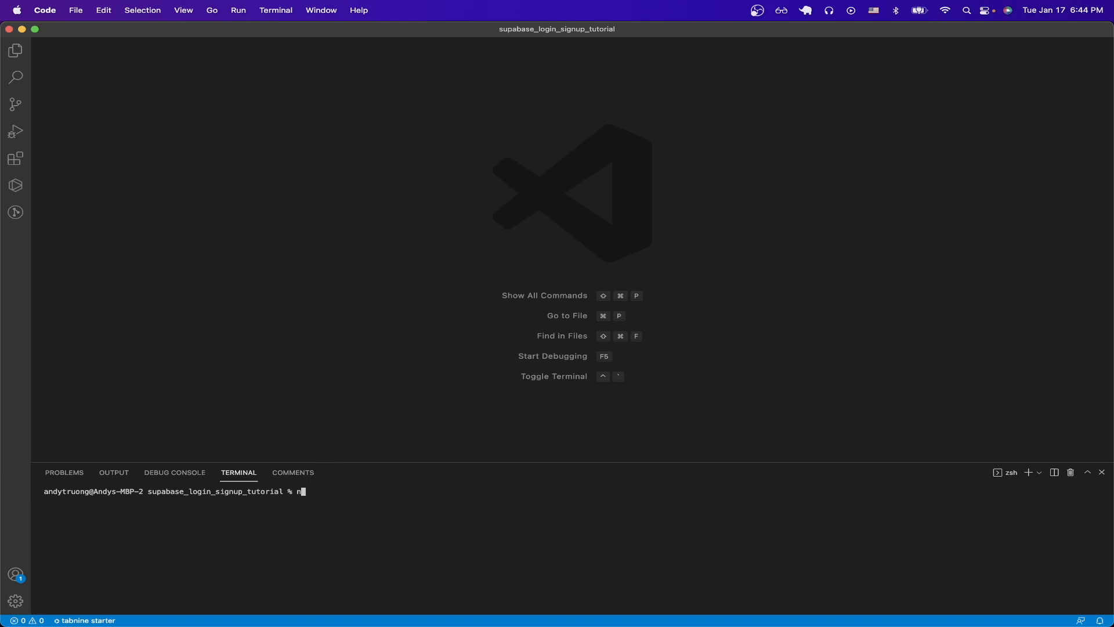
pyautogui.write('px create-rea')
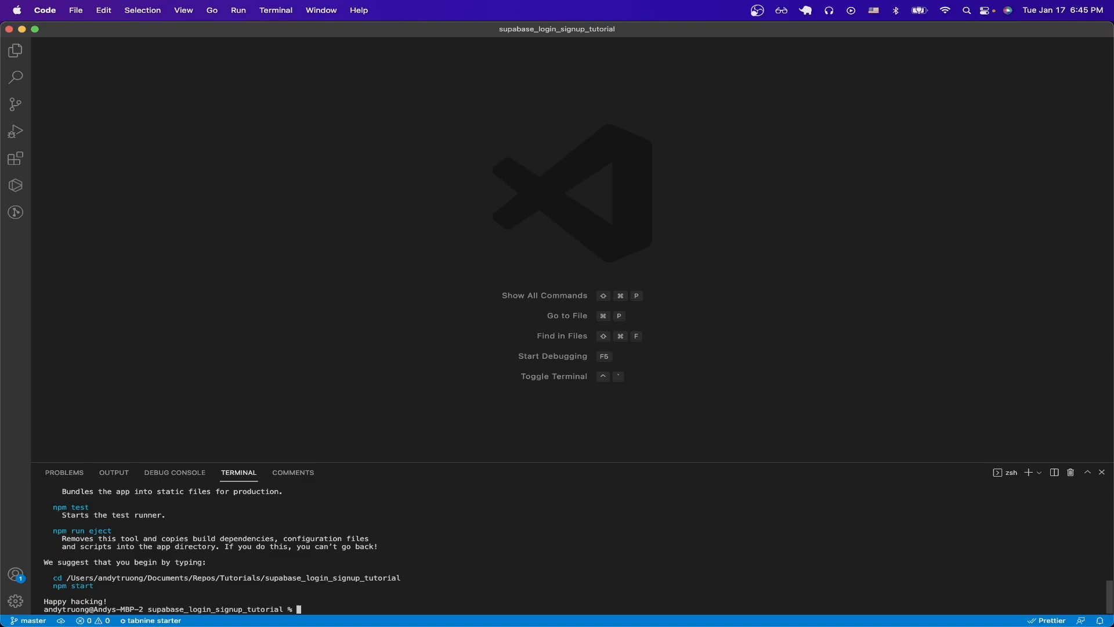
pyautogui.click(16, 51)
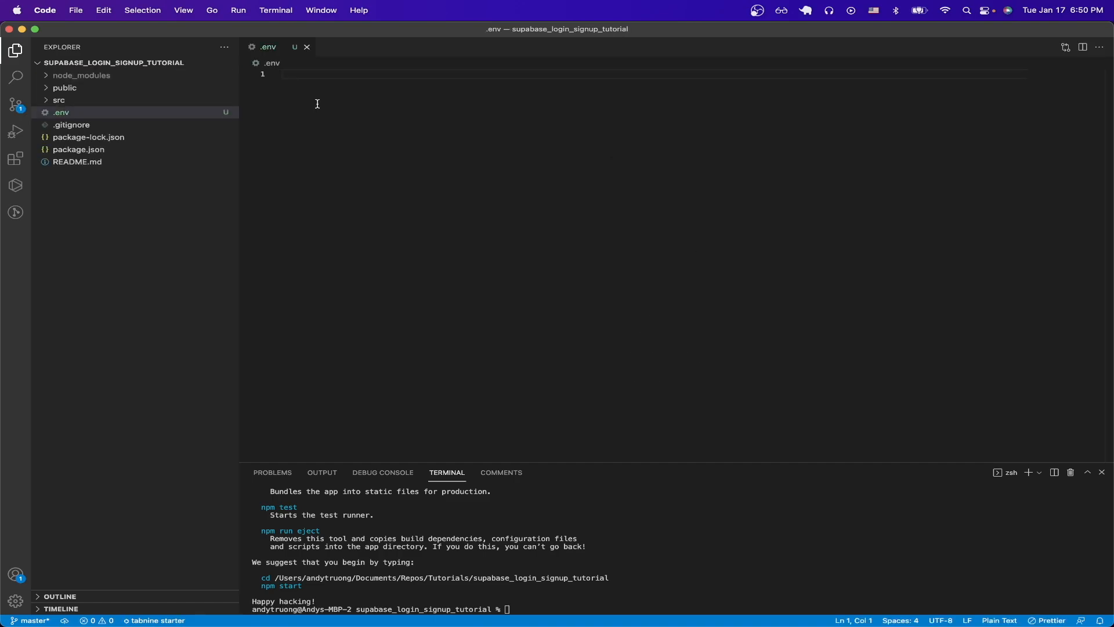
# - Put REACT_APP_SUPABASE_URL and REACT_APP_ANON_KEY with the copied Supabase values into .env
pyautogui.write('REACT_APP_SUPABASE_URL=')
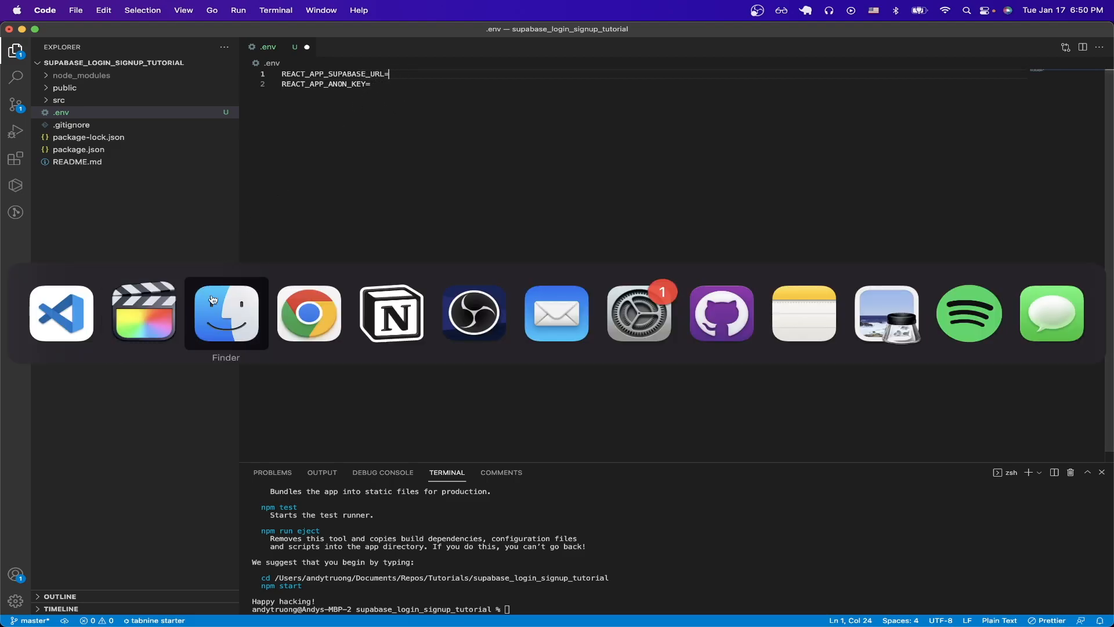
pyautogui.click(308, 313)
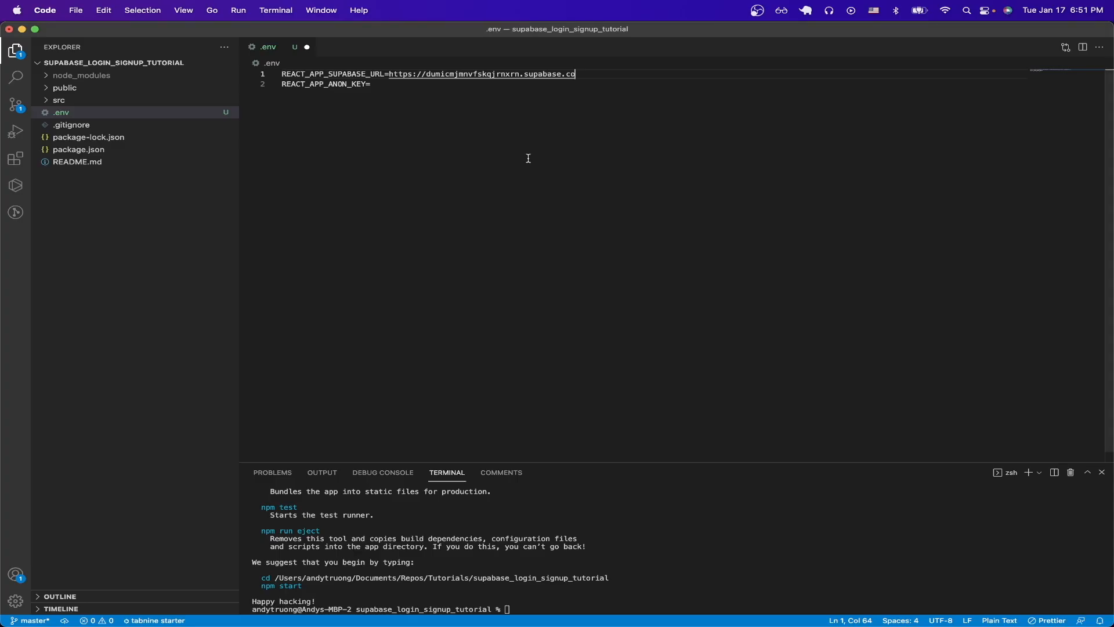
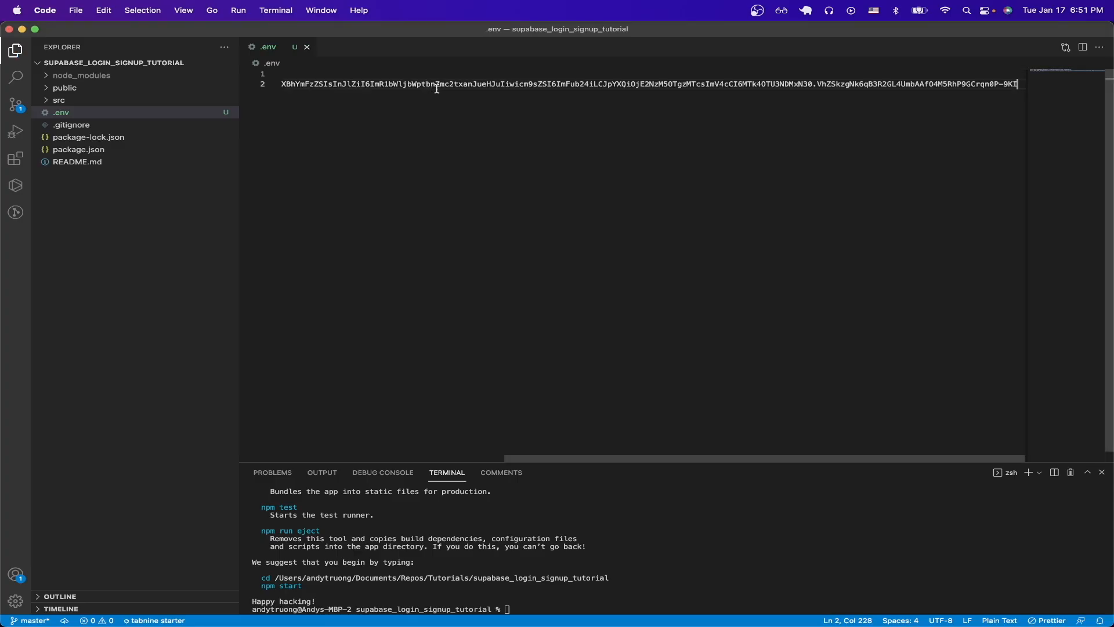
pyautogui.click(58, 100)
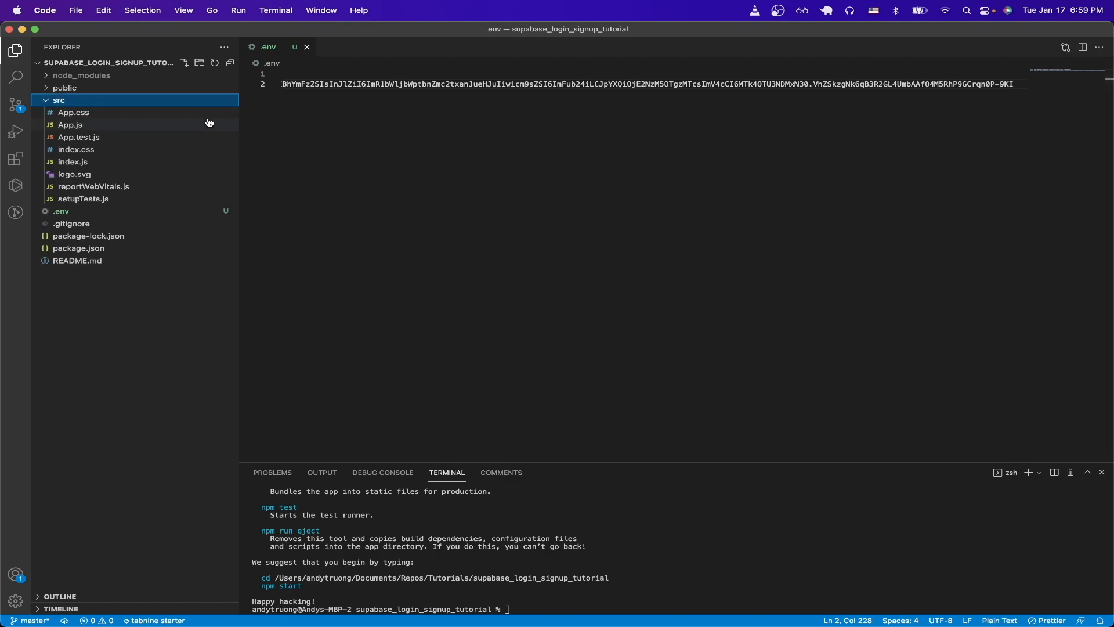
pyautogui.click(71, 125)
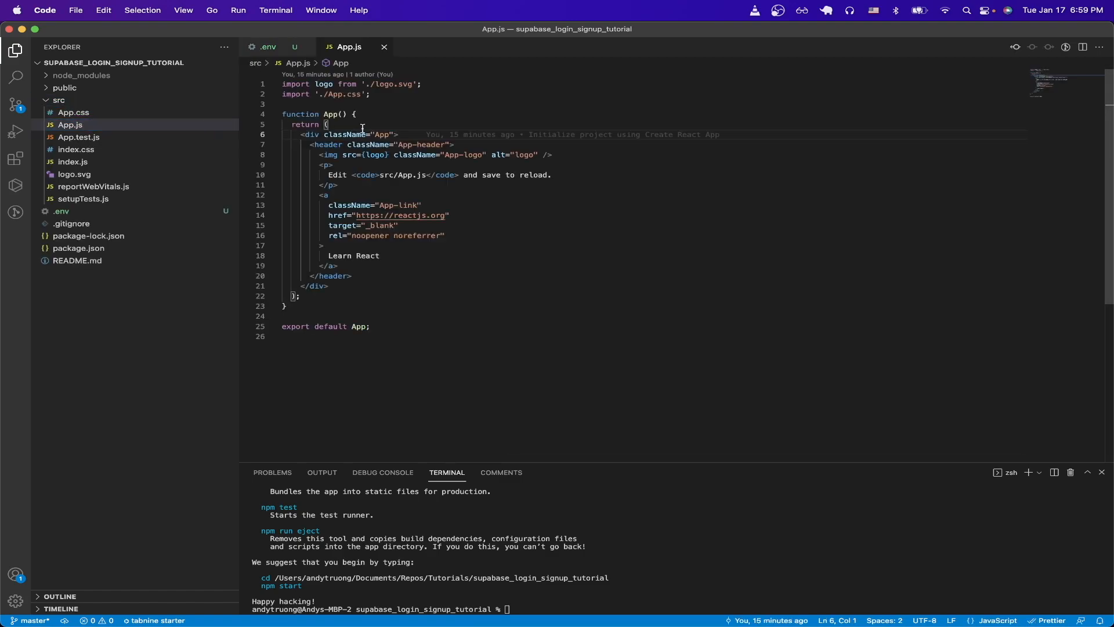
pyautogui.click(375, 114)
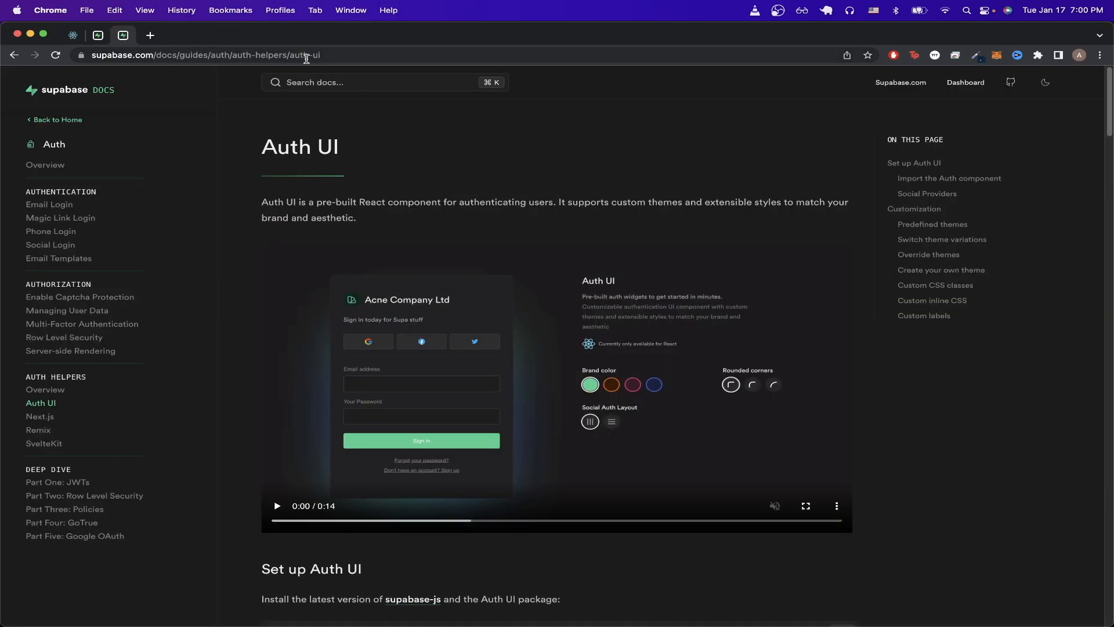
pyautogui.moveTo(359, 78)
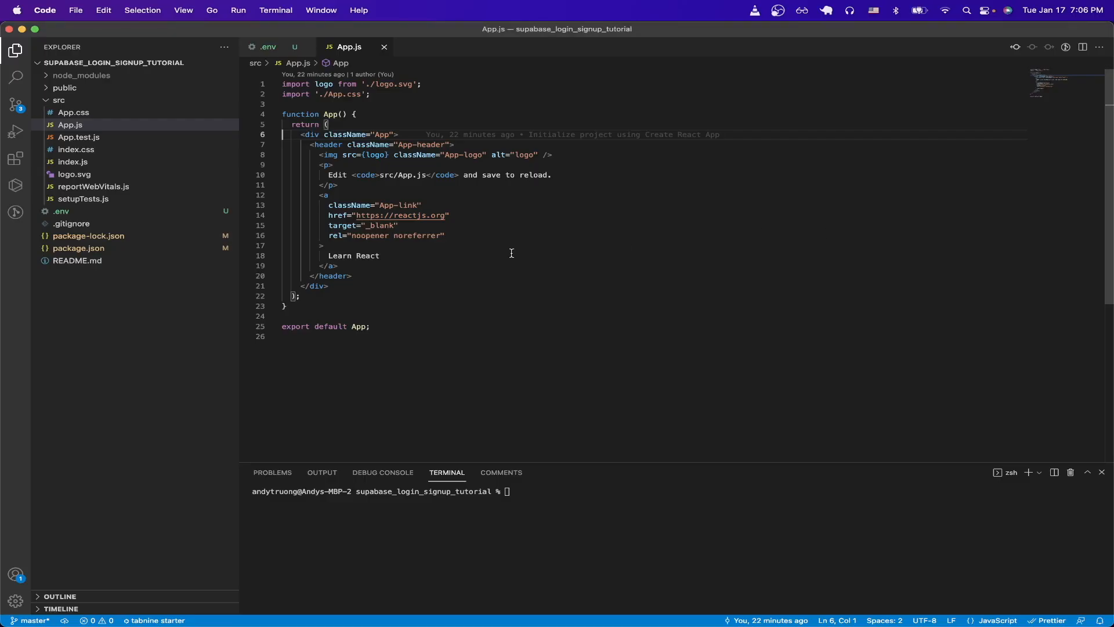
# - Paste the Auth UI example into App.js and use process.env.REACT_APP_SUPABASE_URL as the URL
pyautogui.press('Cmd+A')
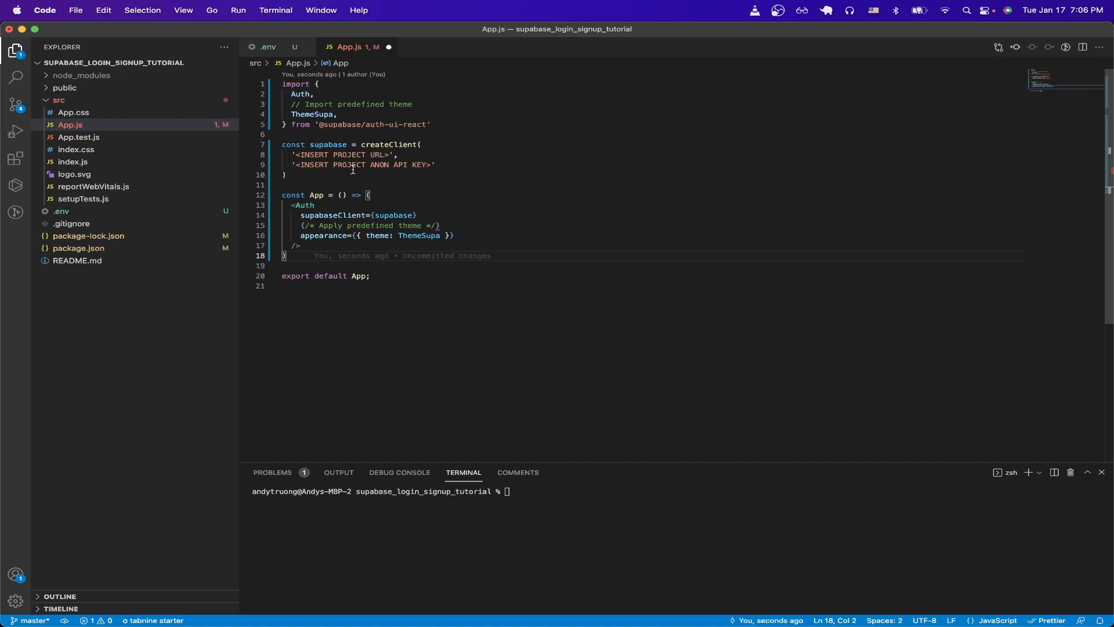
pyautogui.doubleClick(344, 154)
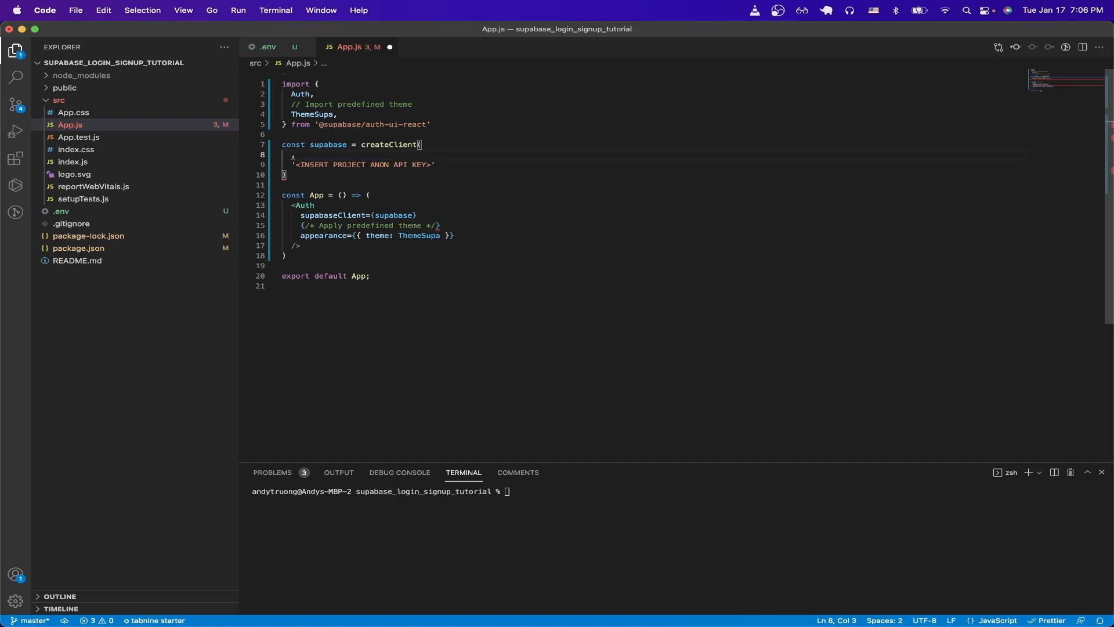
pyautogui.write('process.env,')
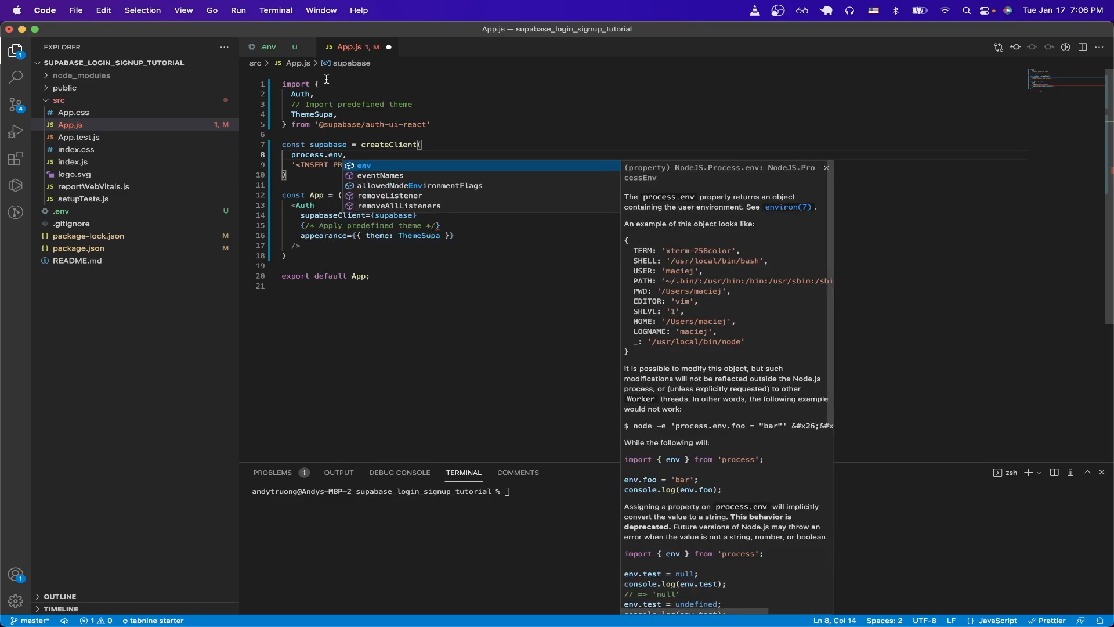
pyautogui.press('Escape')
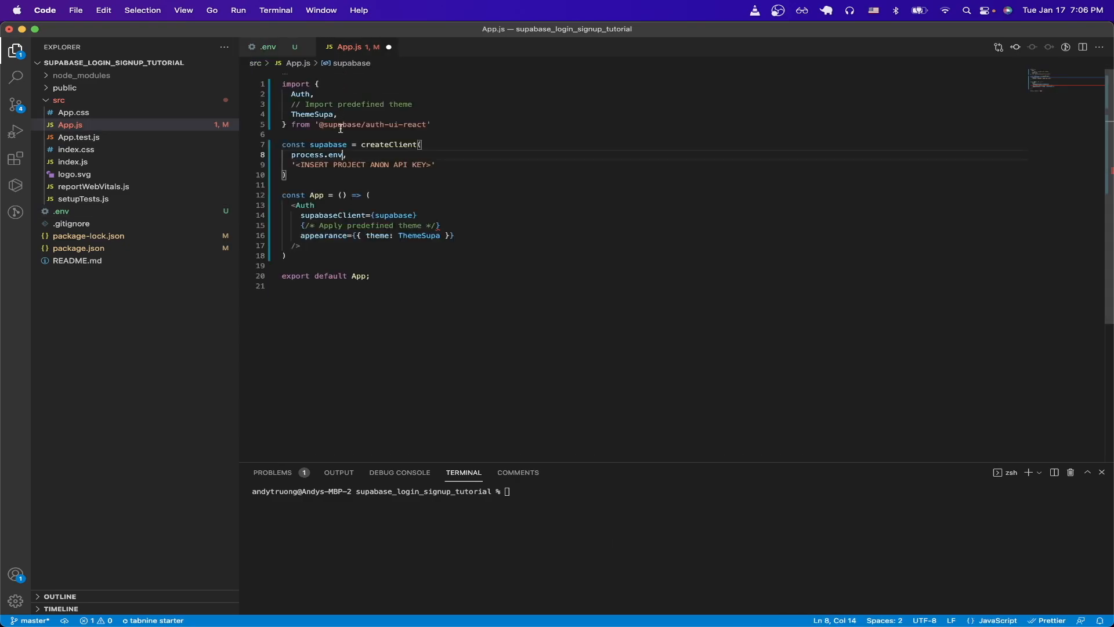
pyautogui.write('REACT_APP_SUPABASE_URL=https://dumicmjmnvfskqjrnxrn.supabase.co')
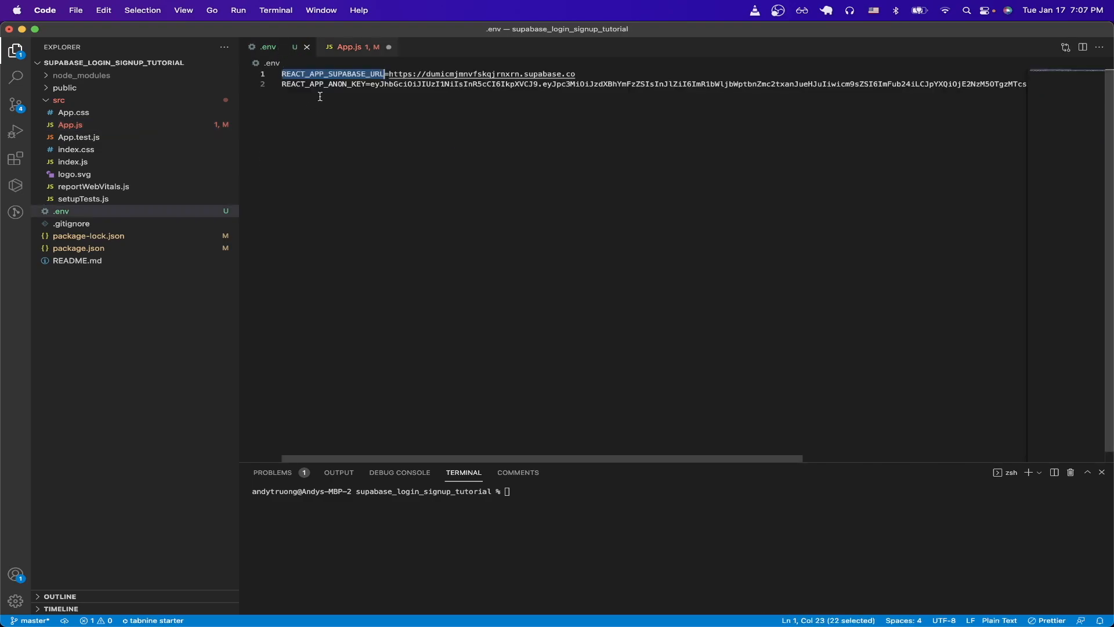
pyautogui.click(348, 47)
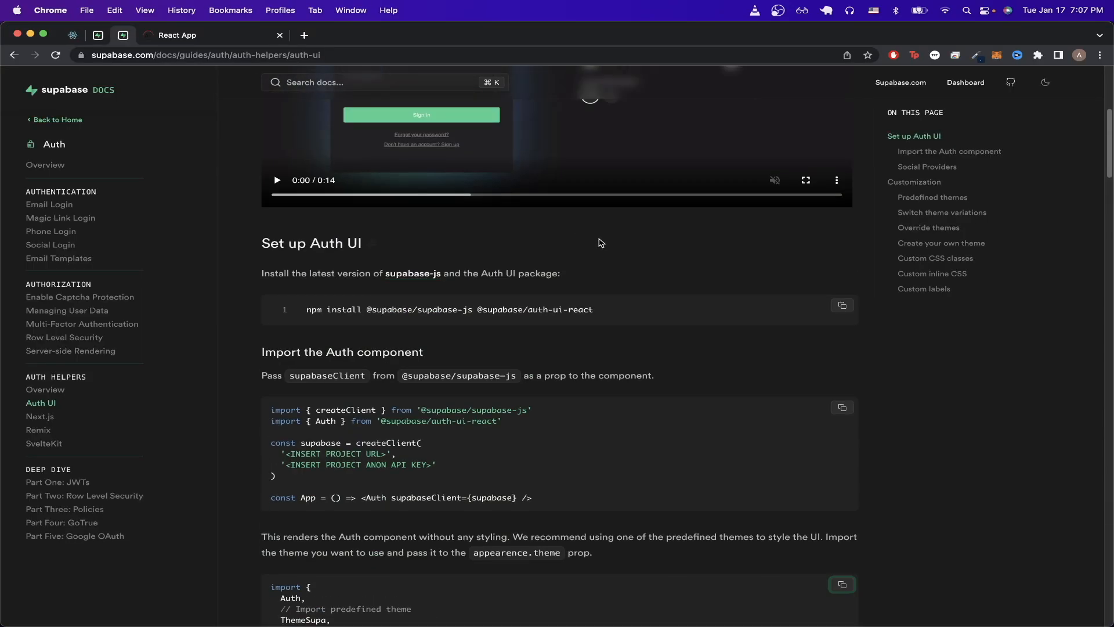
# - Look up the createClient import snippet in the Supabase Auth UI docs
pyautogui.click(842, 305)
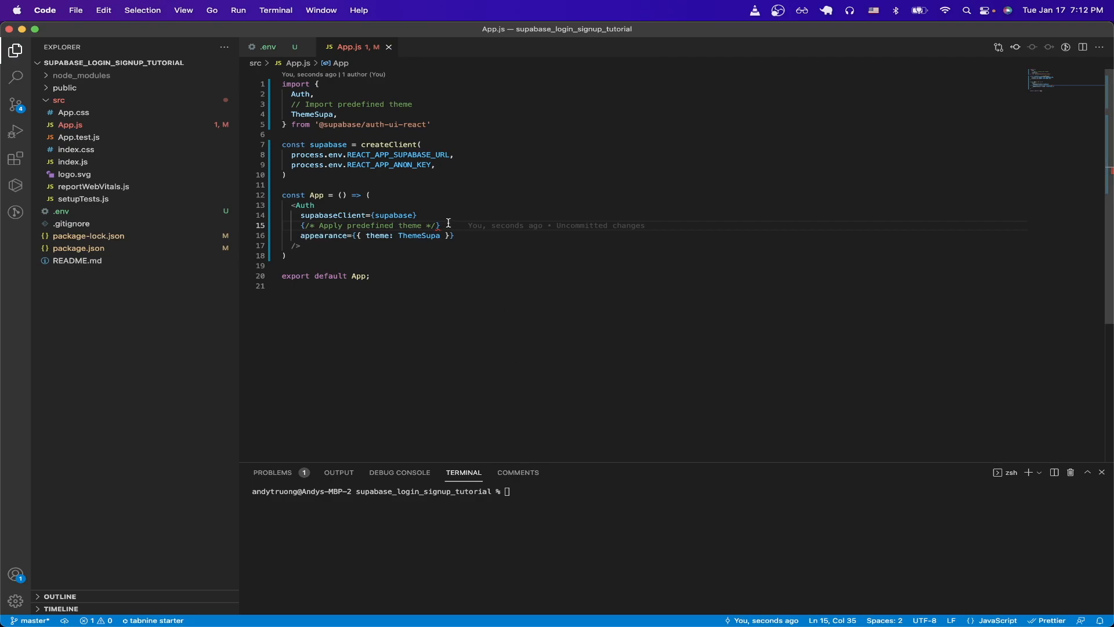
pyautogui.press('Backspace')
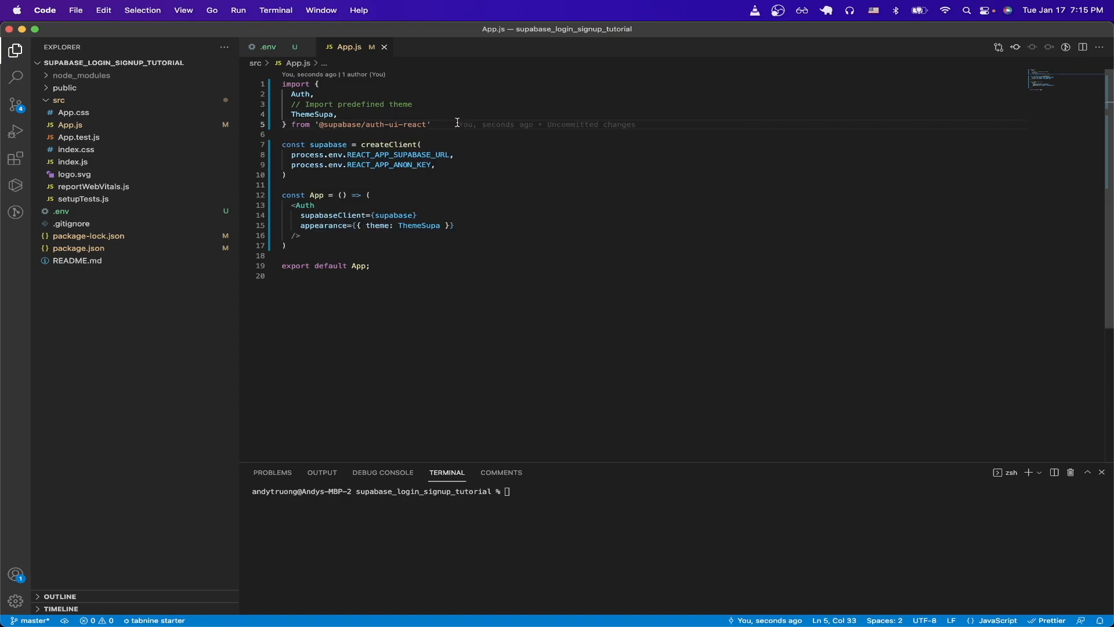
pyautogui.write("import { createClient } from '@supabase/supabase-js'")
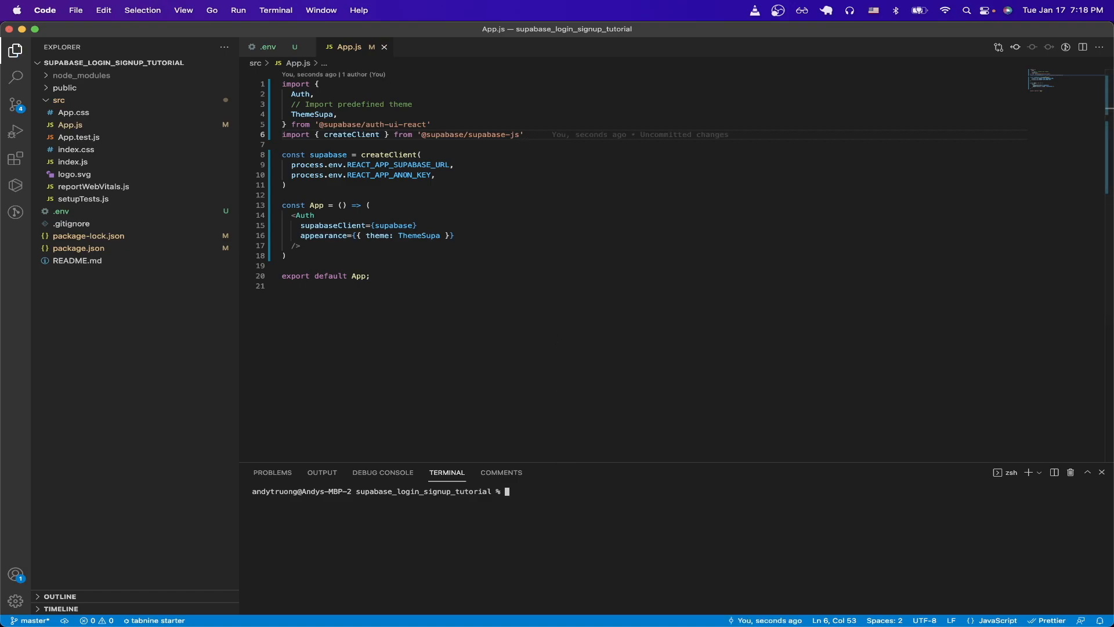
pyautogui.write('npm run start')
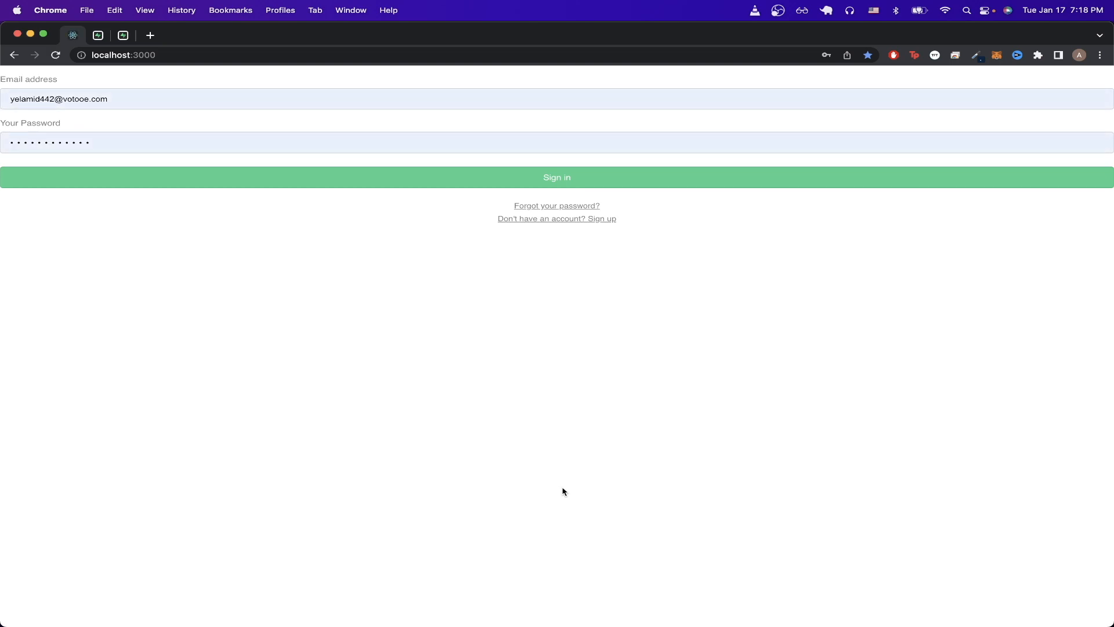
pyautogui.moveTo(456, 375)
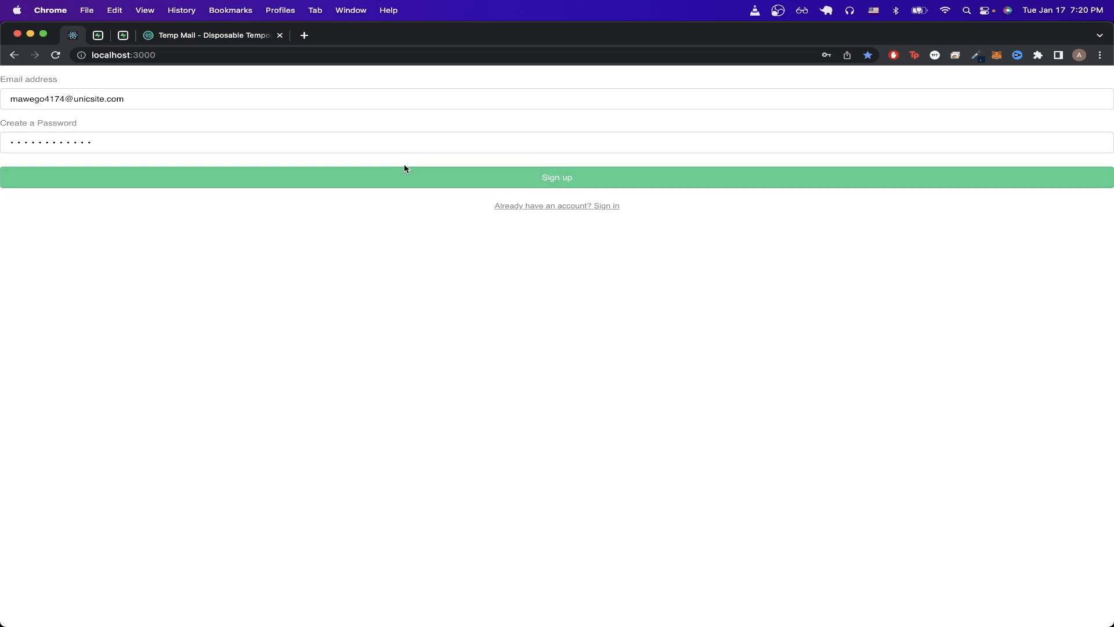
# - Sign up the new account and open the emailed 'Confirm your mail' link
pyautogui.click(557, 177)
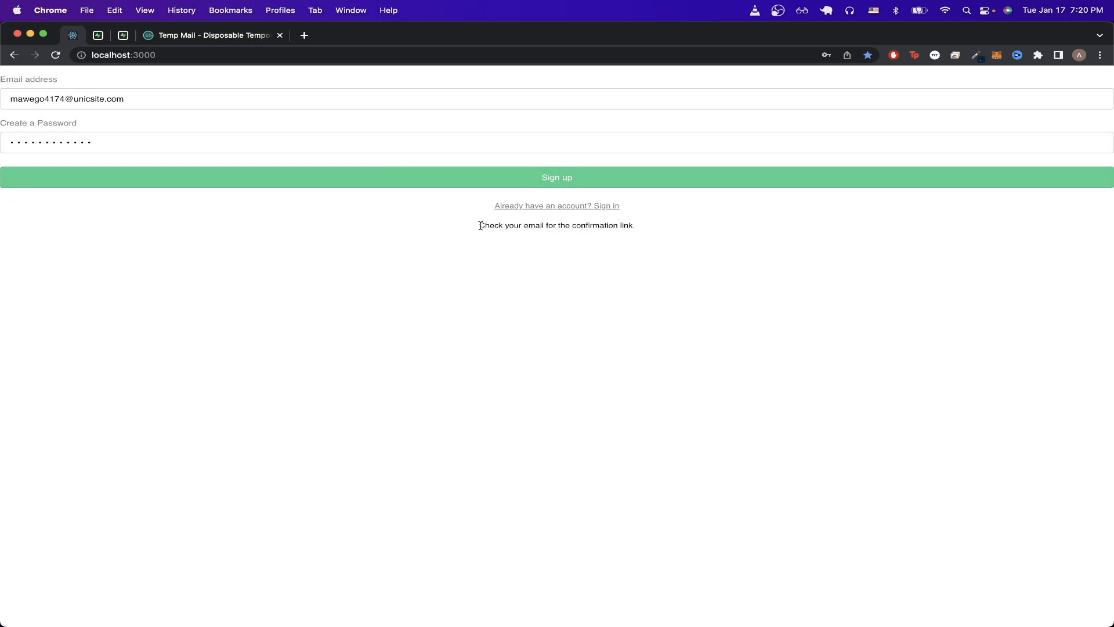
pyautogui.moveTo(189, 36)
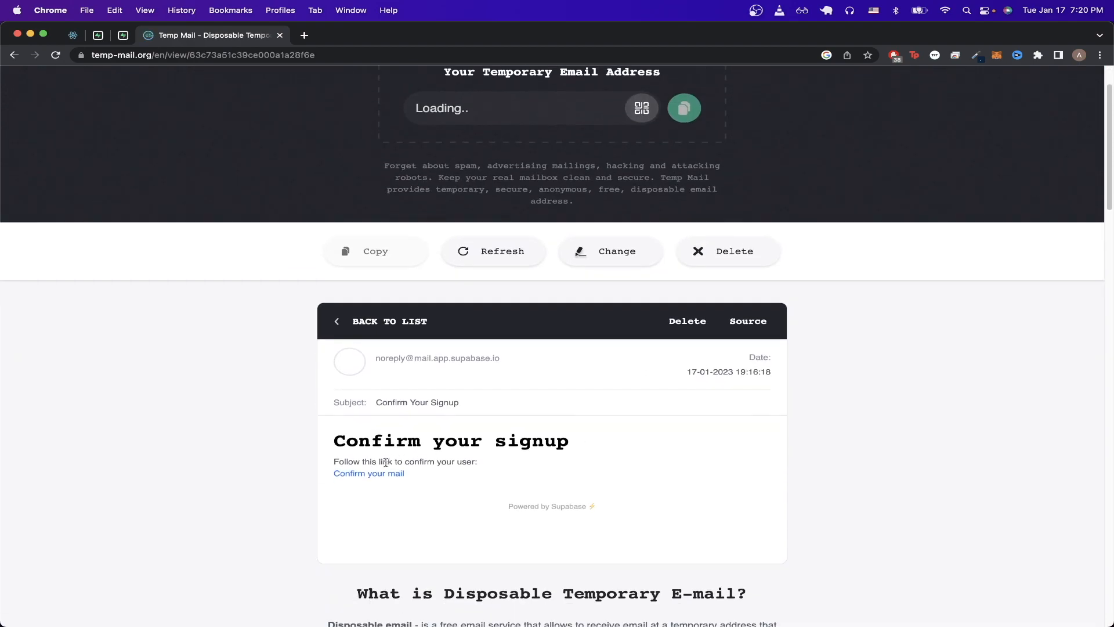
pyautogui.click(369, 473)
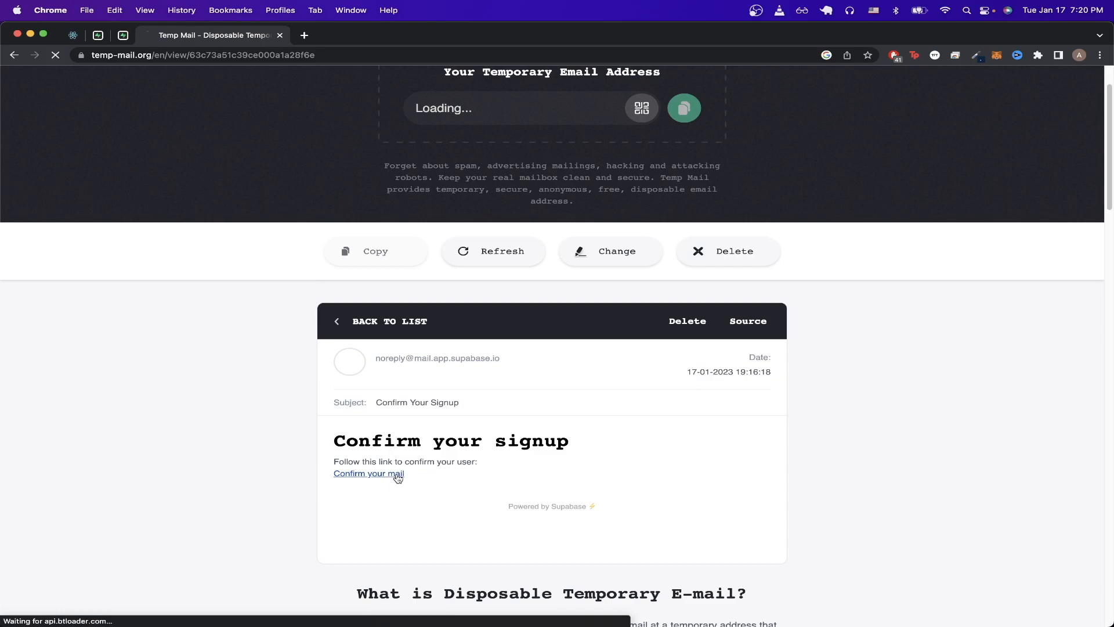
pyautogui.click(369, 473)
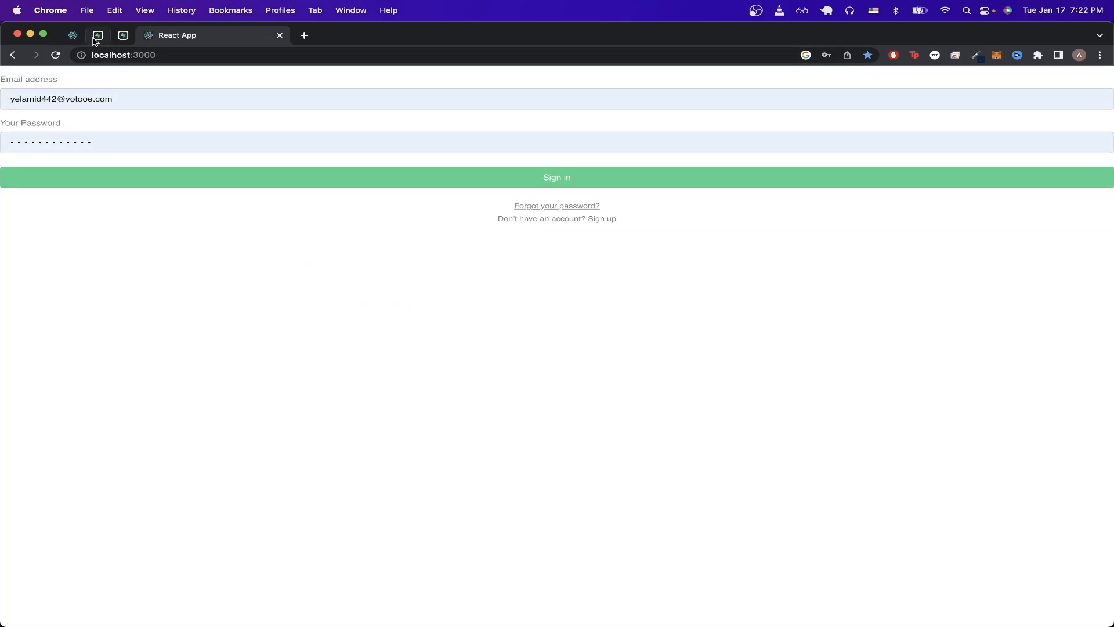
# - Show the tutorial_example Authentication users list containing the newly signed-up email user
pyautogui.click(99, 36)
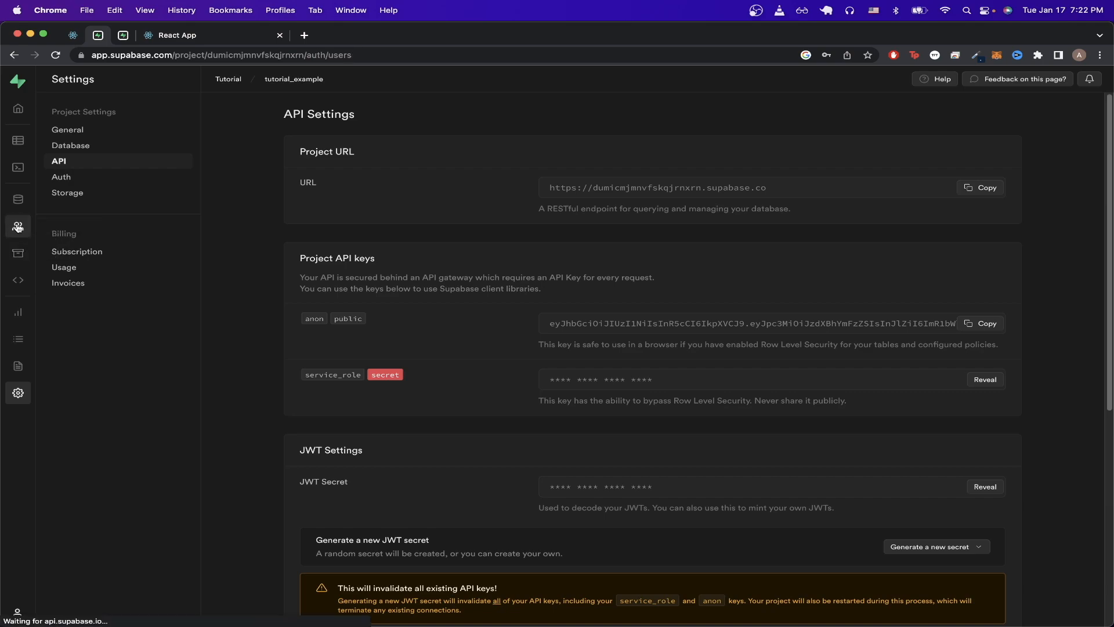
pyautogui.click(18, 227)
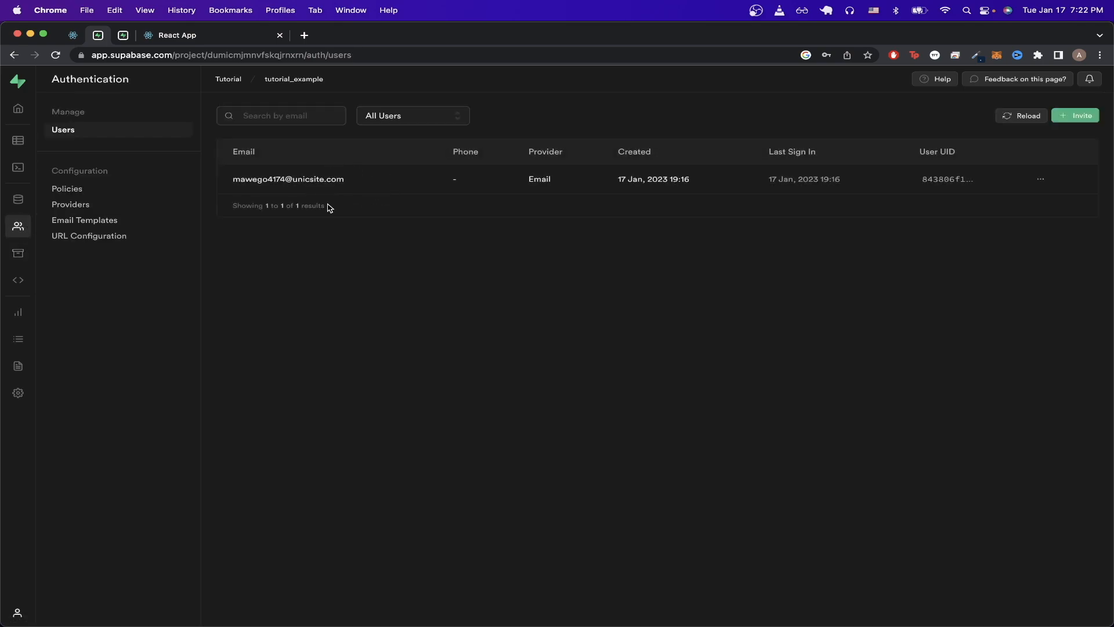
pyautogui.moveTo(398, 191)
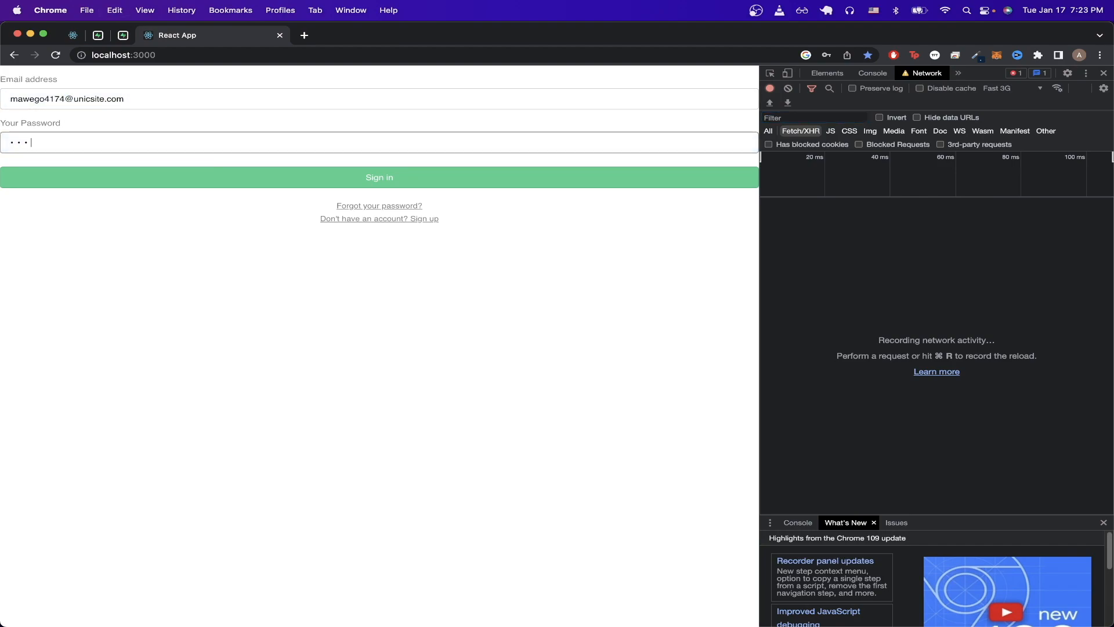
# - Sign in as the new user and preview the token response's access and refresh tokens
pyautogui.click(386, 182)
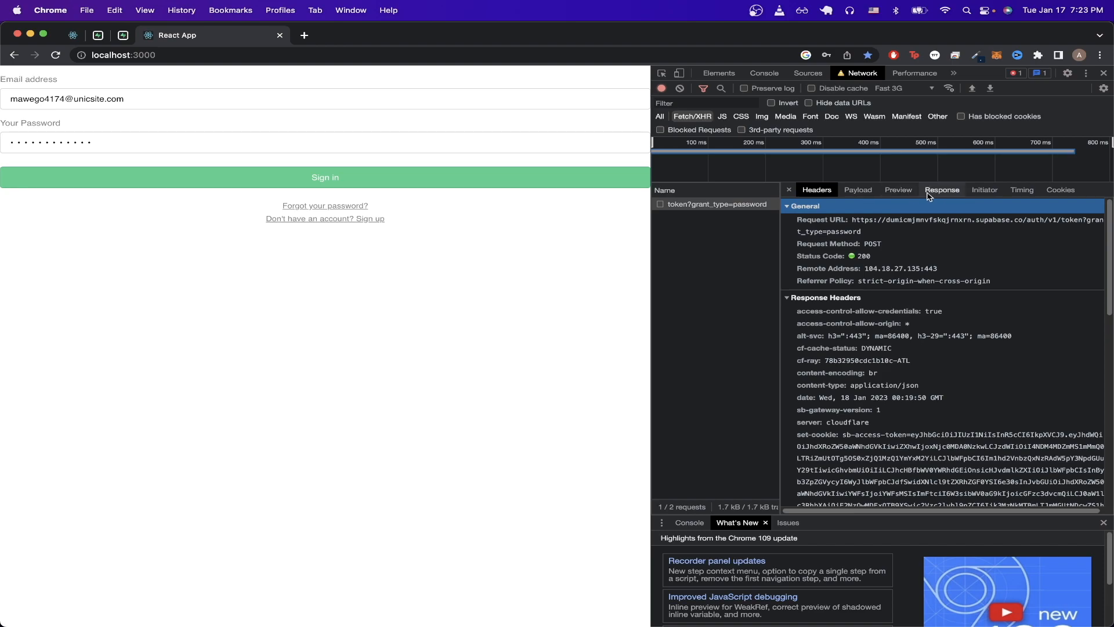
pyautogui.click(898, 189)
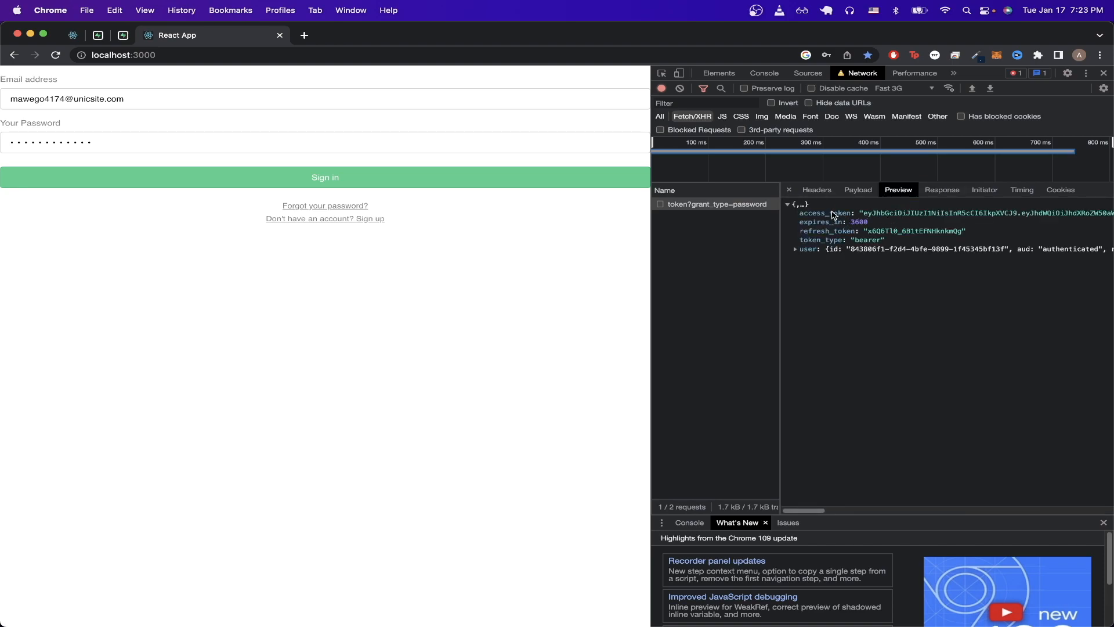